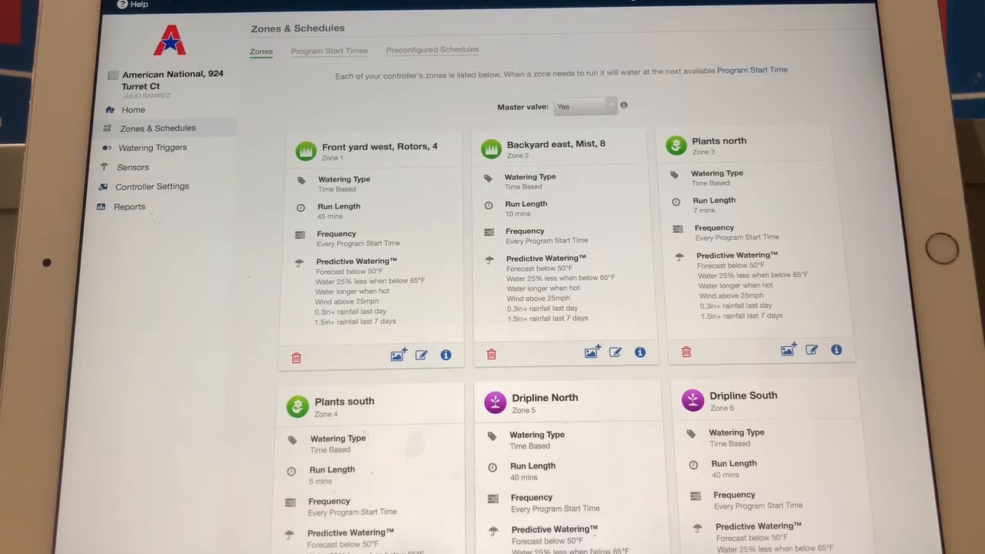
# Open the Edit Zone dialog for zone 3, Plants north, showing its time-based watering type
pyautogui.scroll(-3)
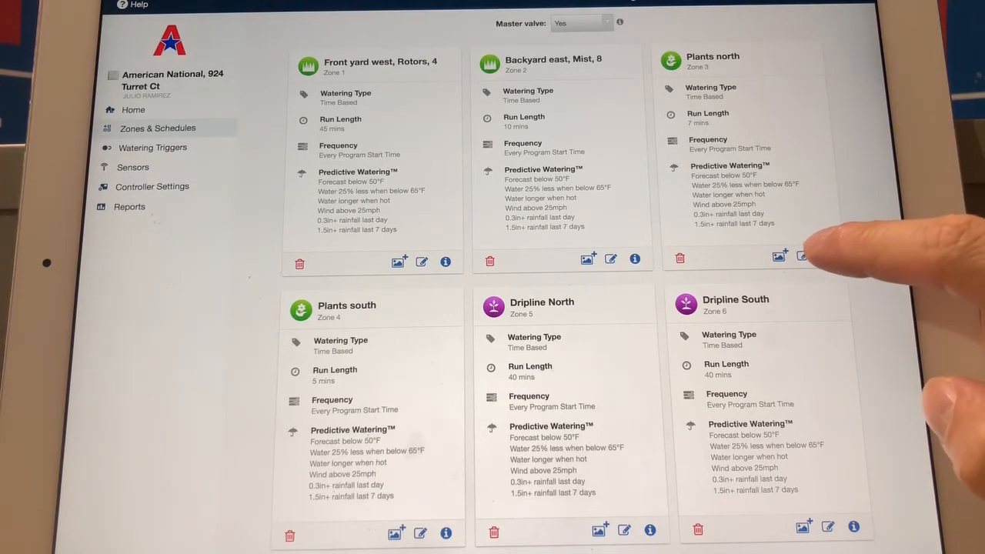
pyautogui.click(826, 256)
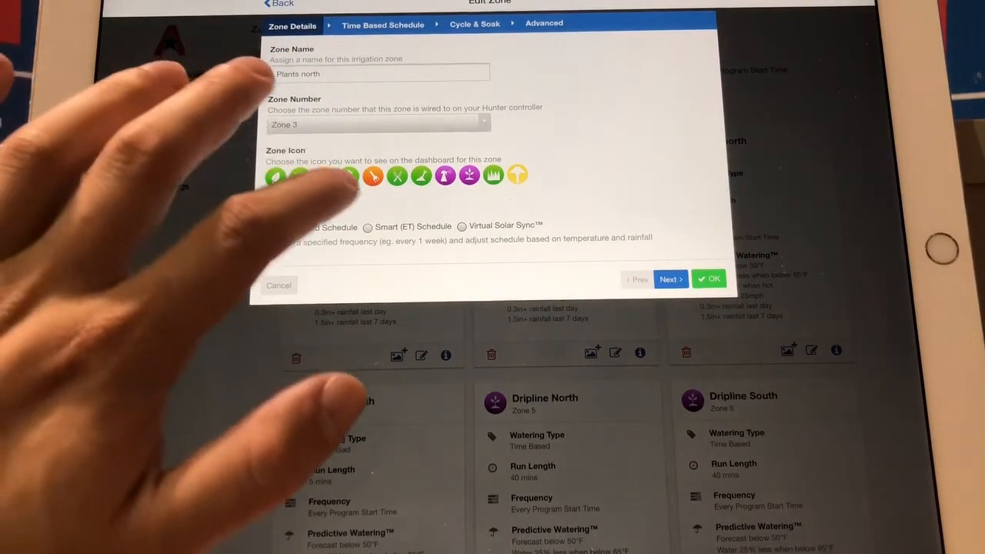
pyautogui.click(348, 176)
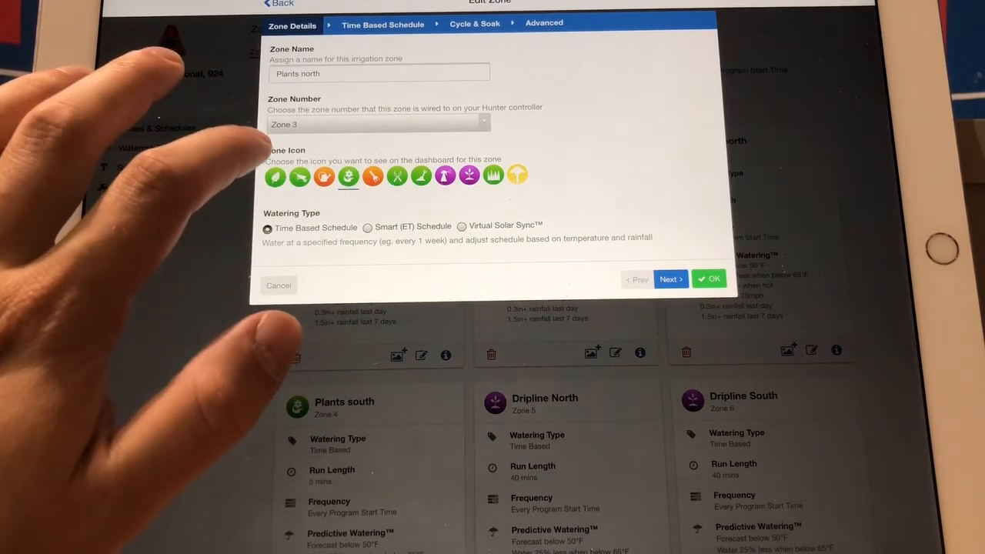